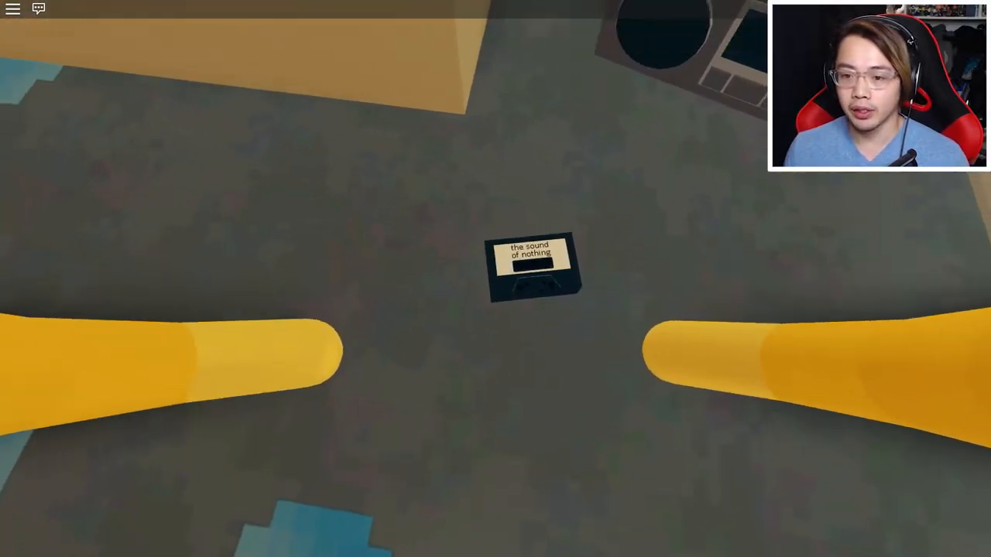
pyautogui.moveTo(495, 279)
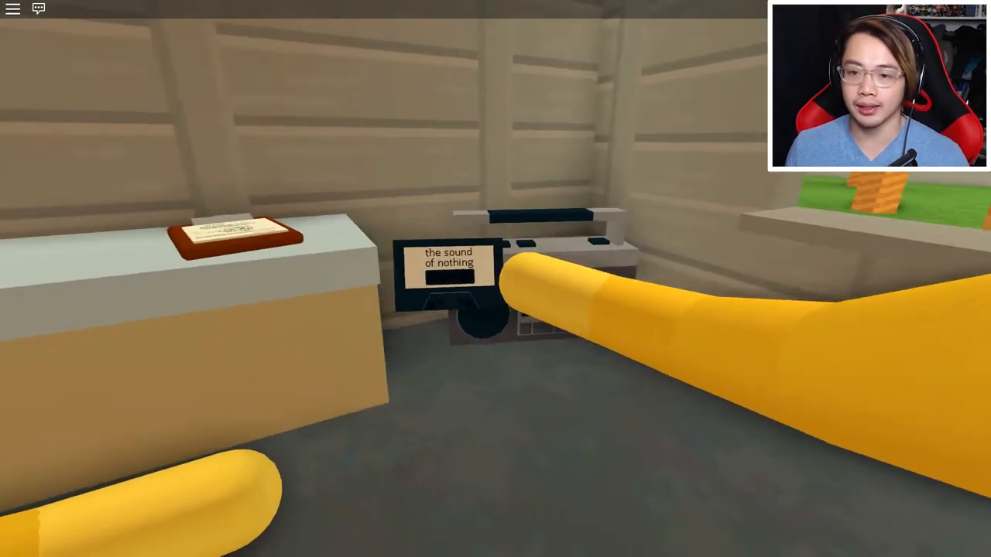
pyautogui.moveTo(495, 279)
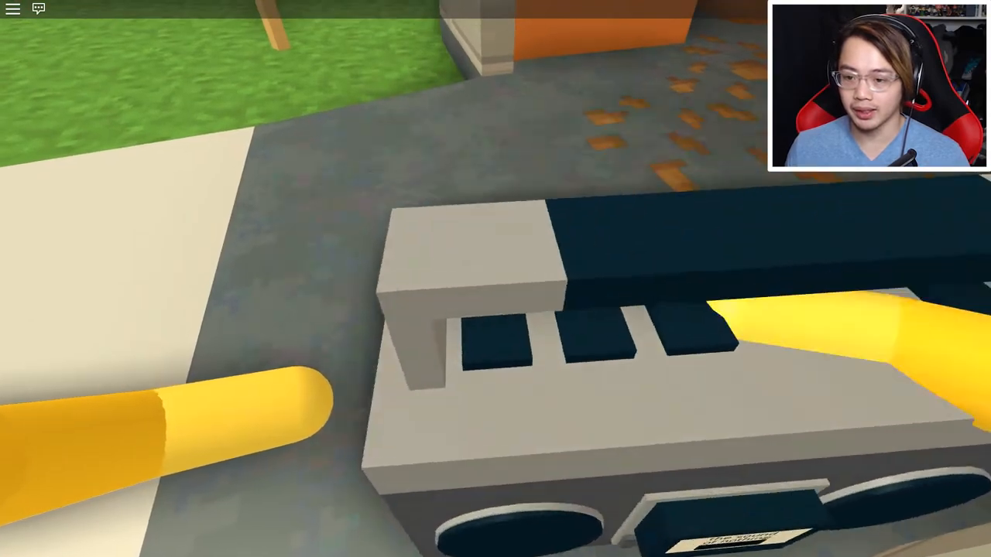
pyautogui.moveTo(495, 278)
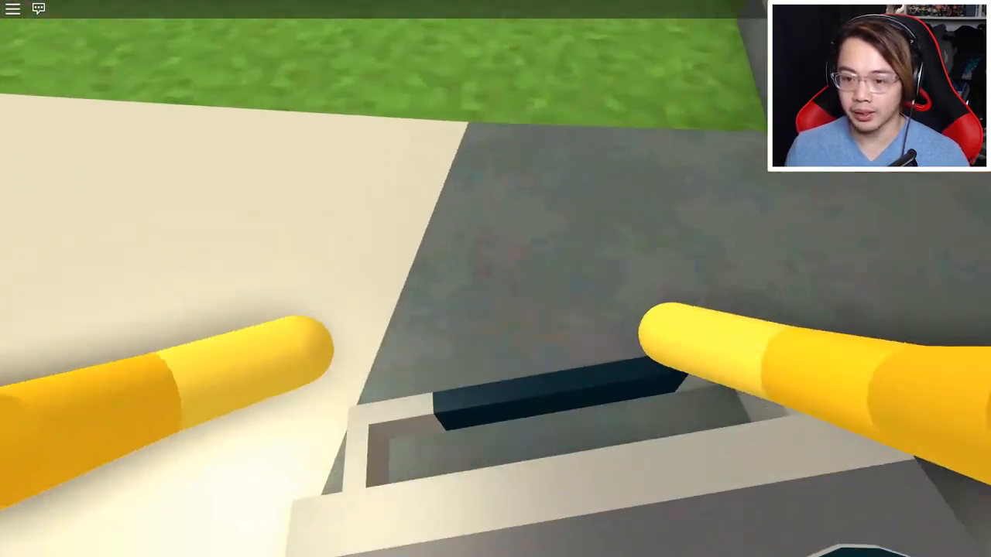
pyautogui.moveTo(495, 278)
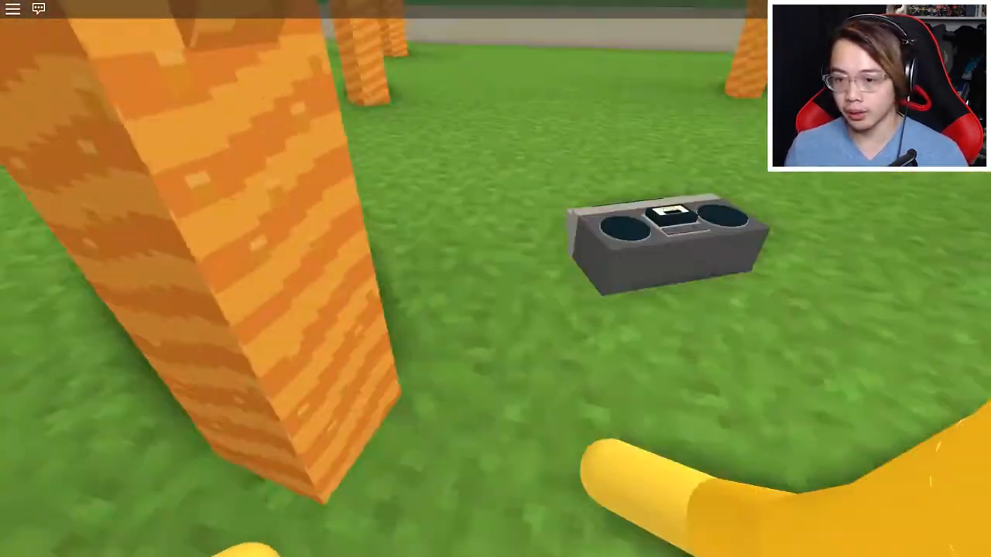
pyautogui.moveTo(496, 279)
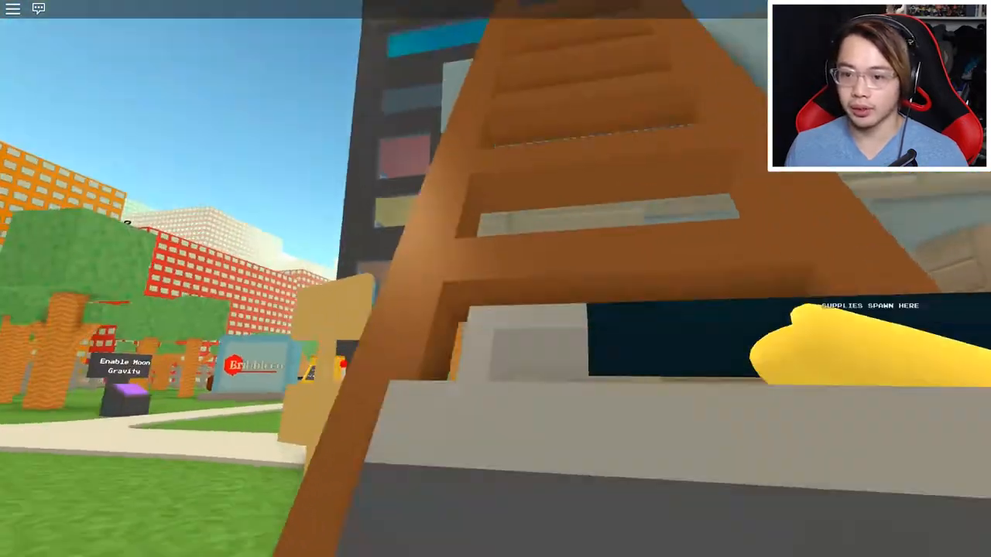
pyautogui.moveTo(495, 279)
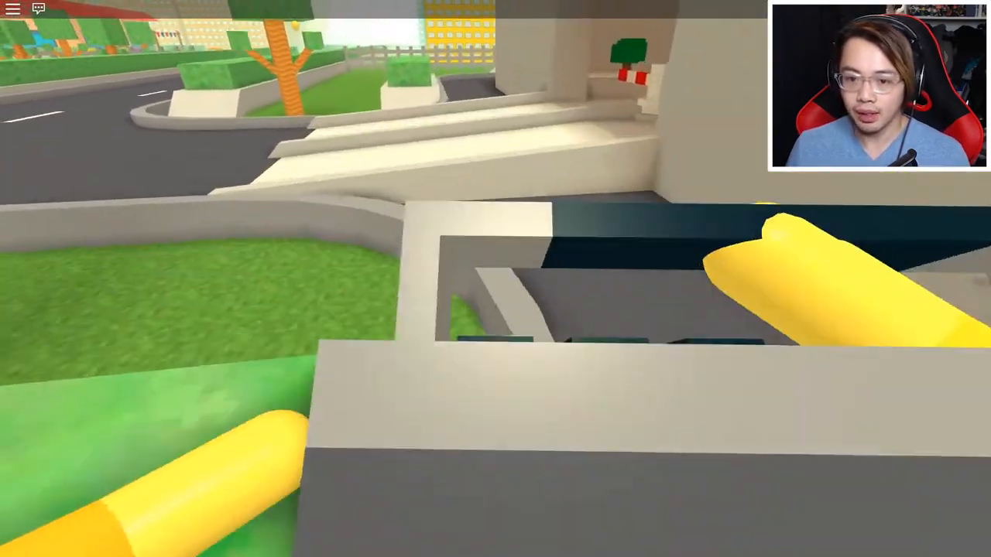
pyautogui.moveTo(495, 278)
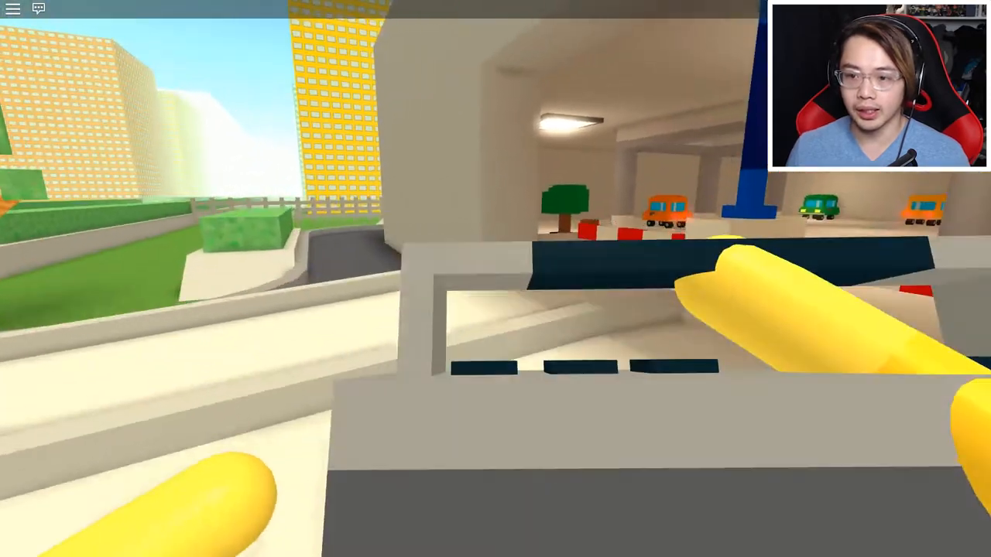
pyautogui.moveTo(495, 278)
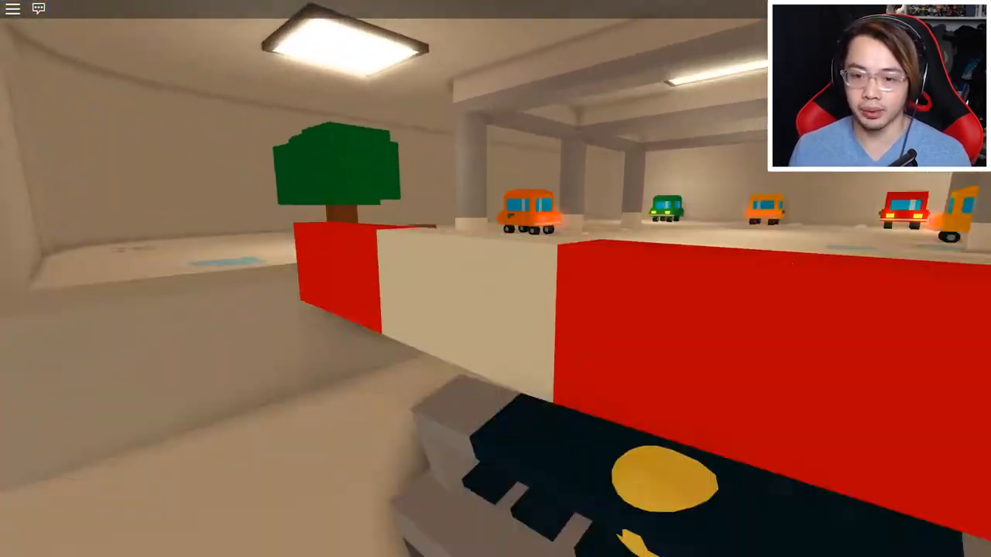
pyautogui.moveTo(495, 278)
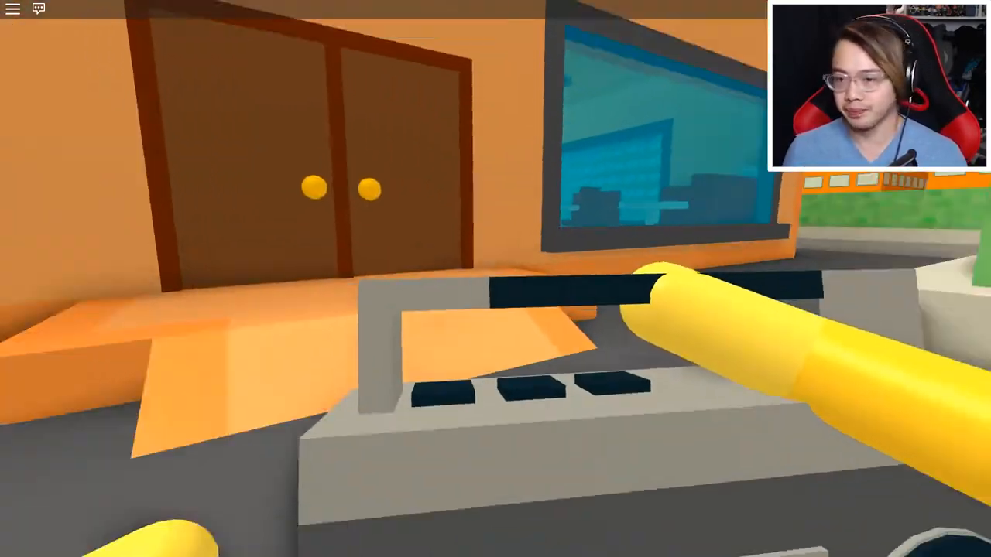
pyautogui.moveTo(495, 279)
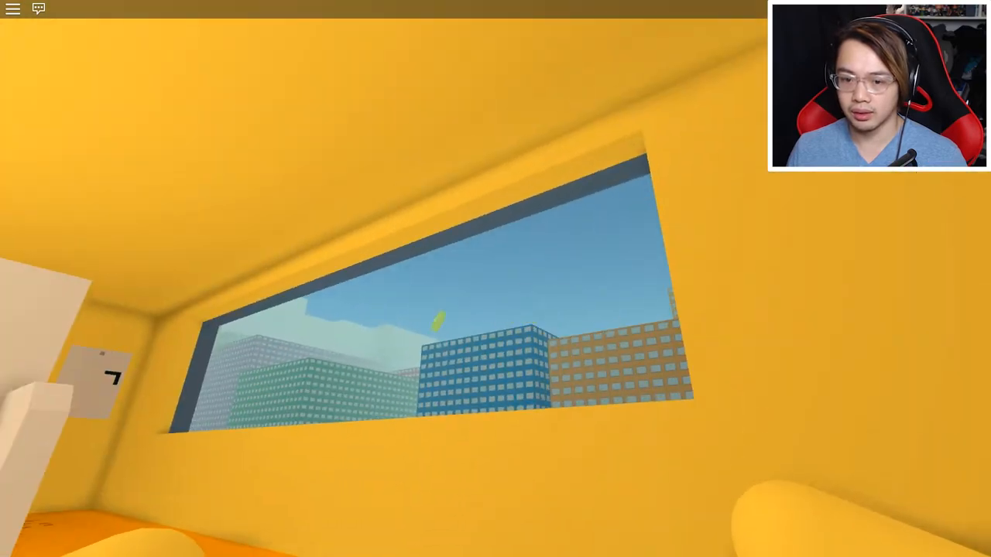
pyautogui.moveTo(495, 278)
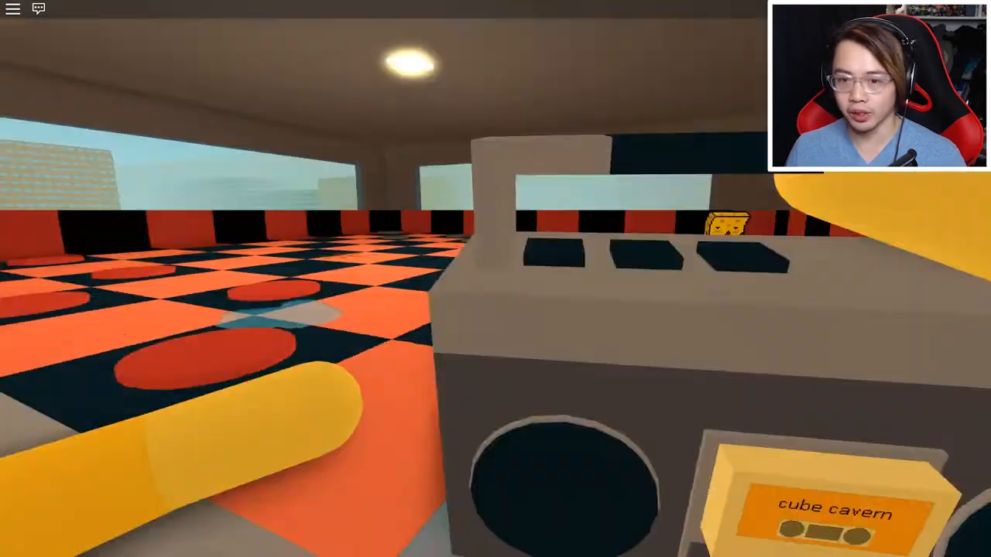
pyautogui.moveTo(496, 278)
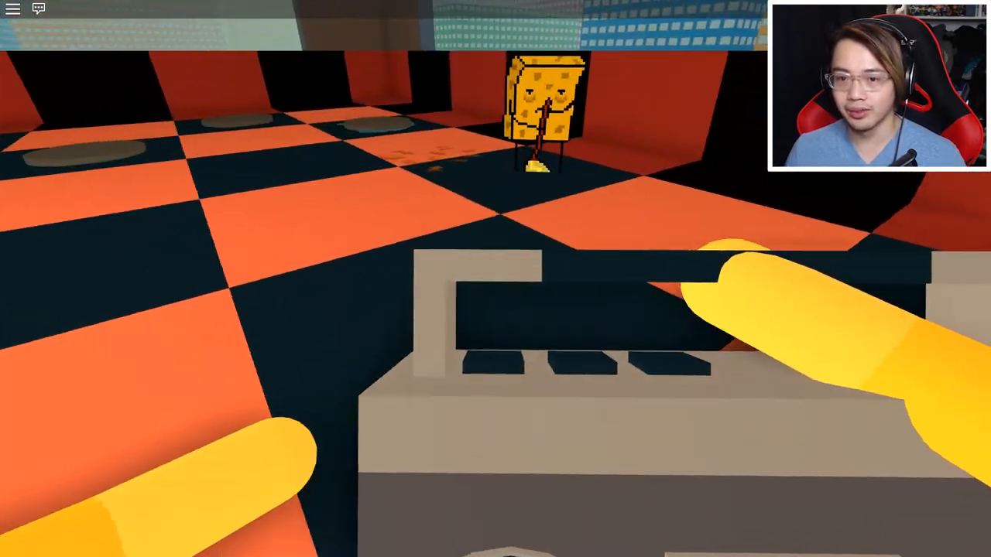
pyautogui.moveTo(496, 279)
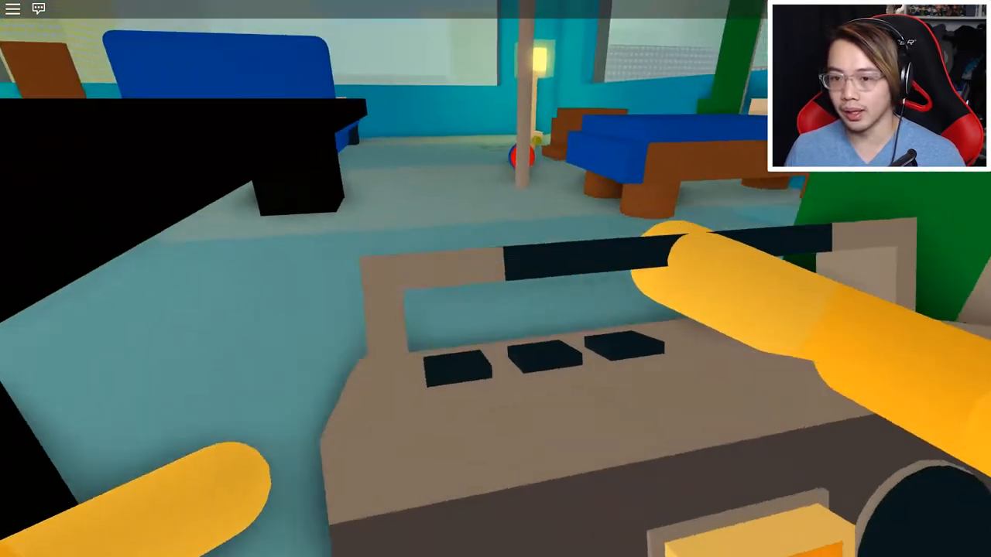
pyautogui.moveTo(496, 278)
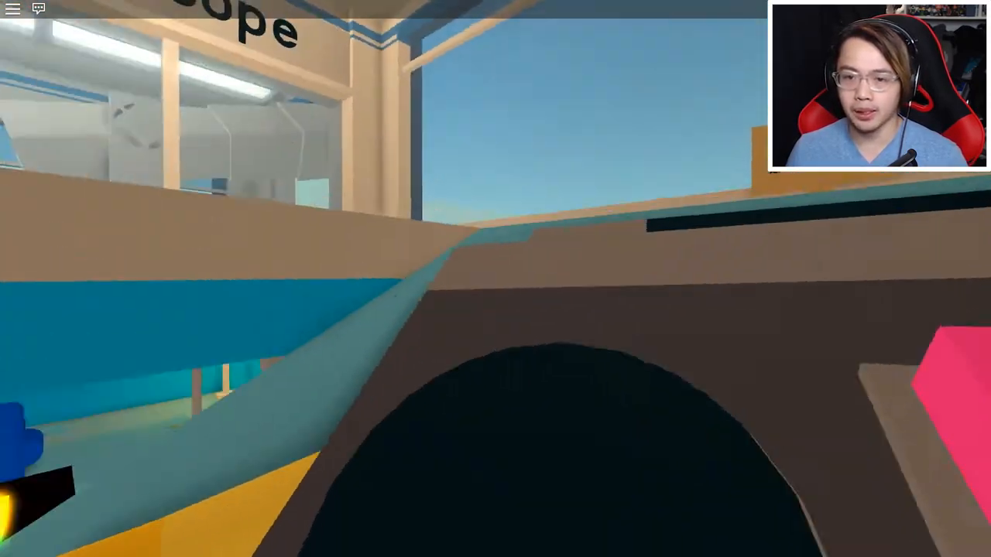
pyautogui.moveTo(495, 279)
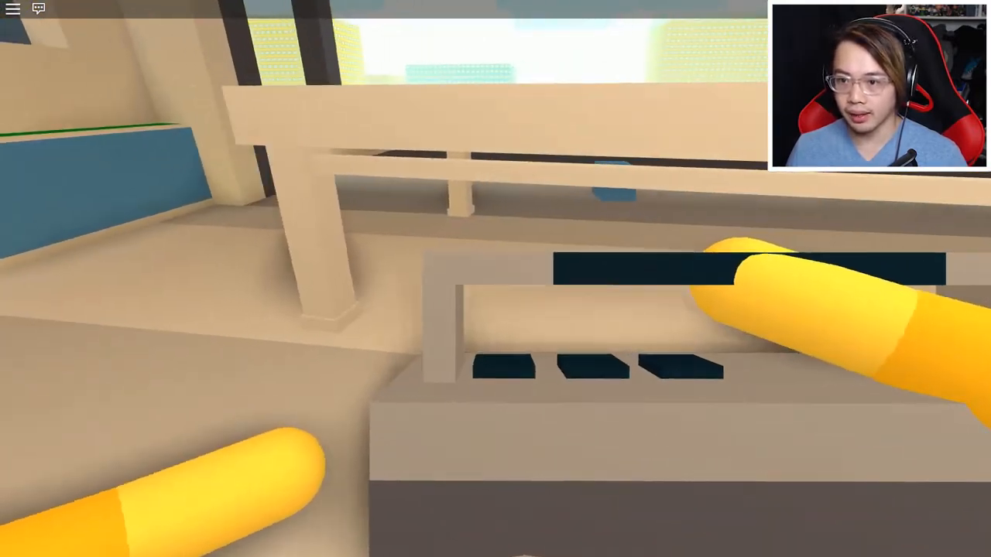
pyautogui.moveTo(495, 278)
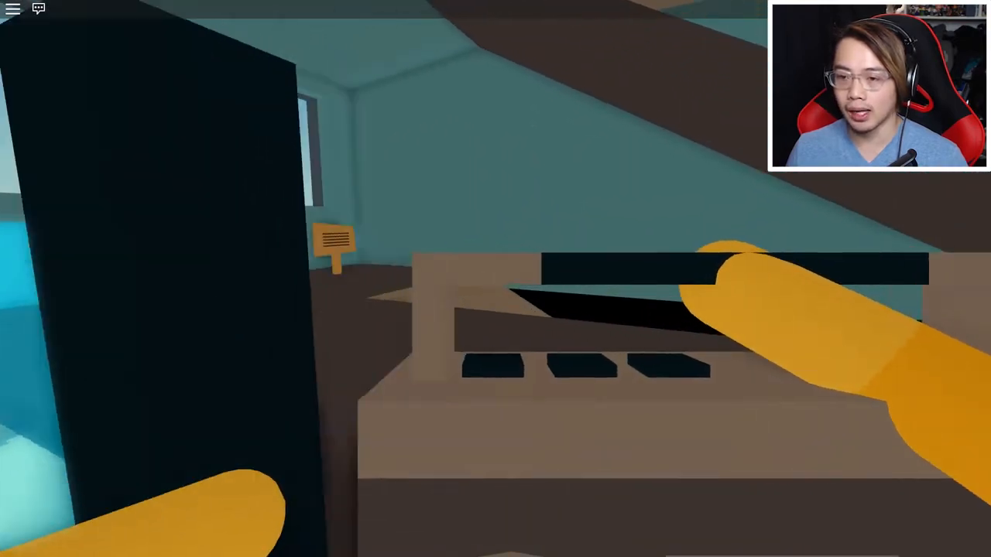
pyautogui.moveTo(495, 279)
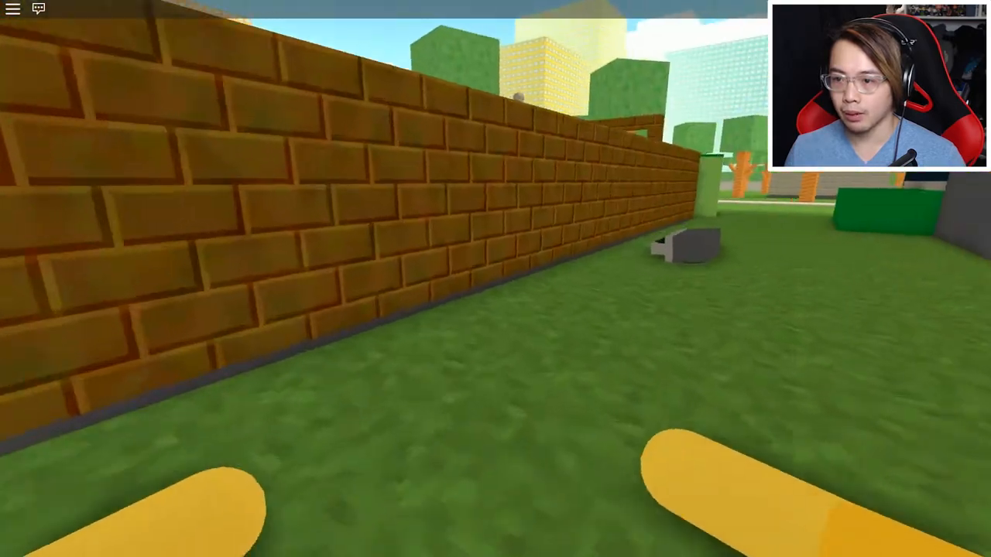
pyautogui.moveTo(495, 279)
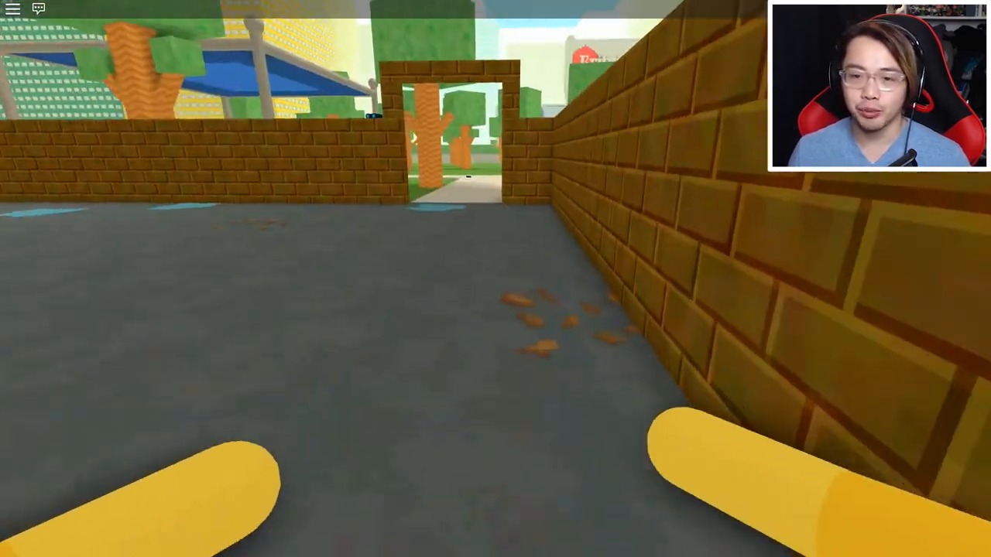
pyautogui.press('w')
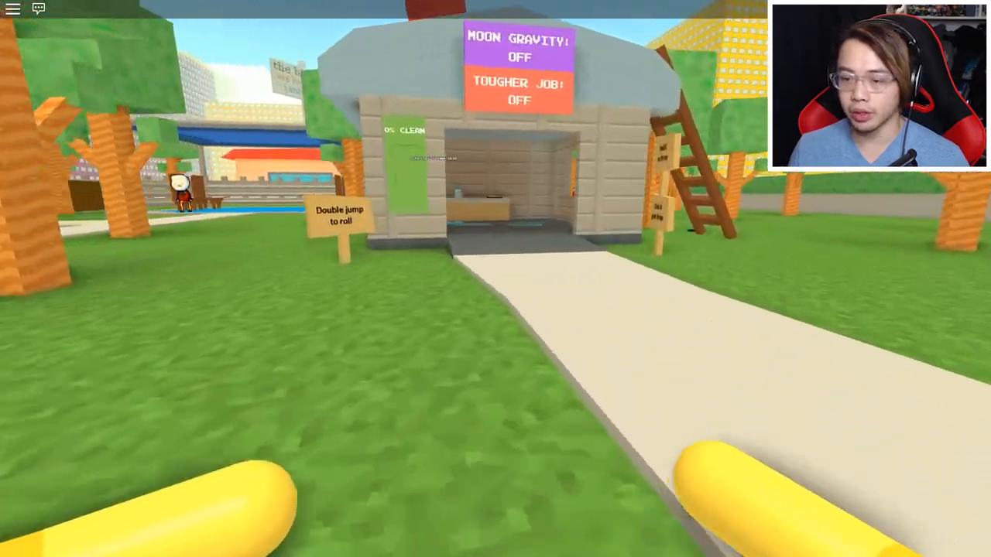
pyautogui.moveTo(495, 279)
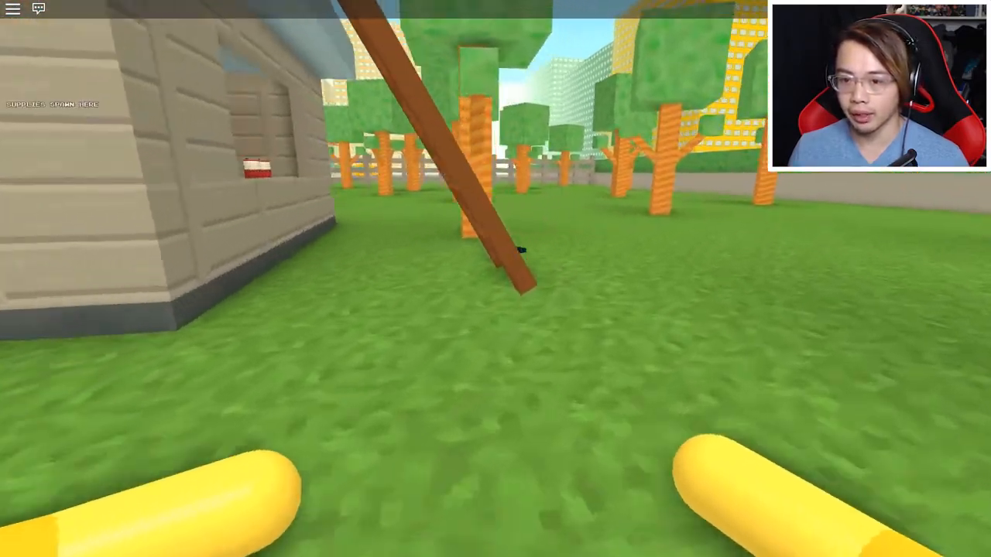